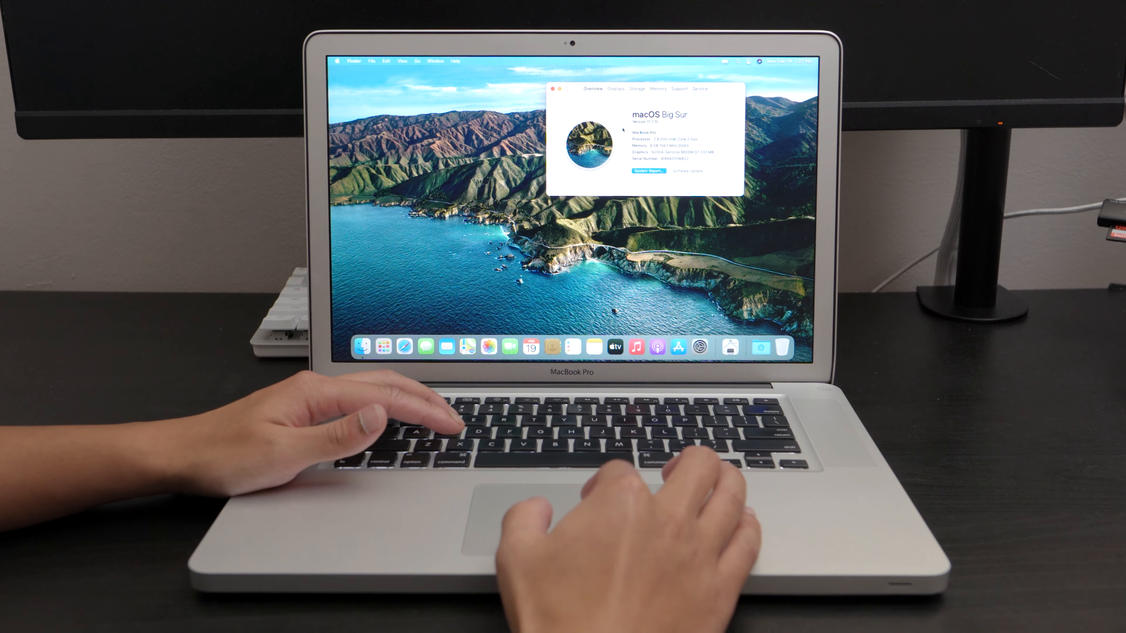
- View the System Report's Graphics/Displays listing the GeForce 9400M and 9600M GT, then launch Safari
{"action": "left_click", "coordinate": [648, 171]}
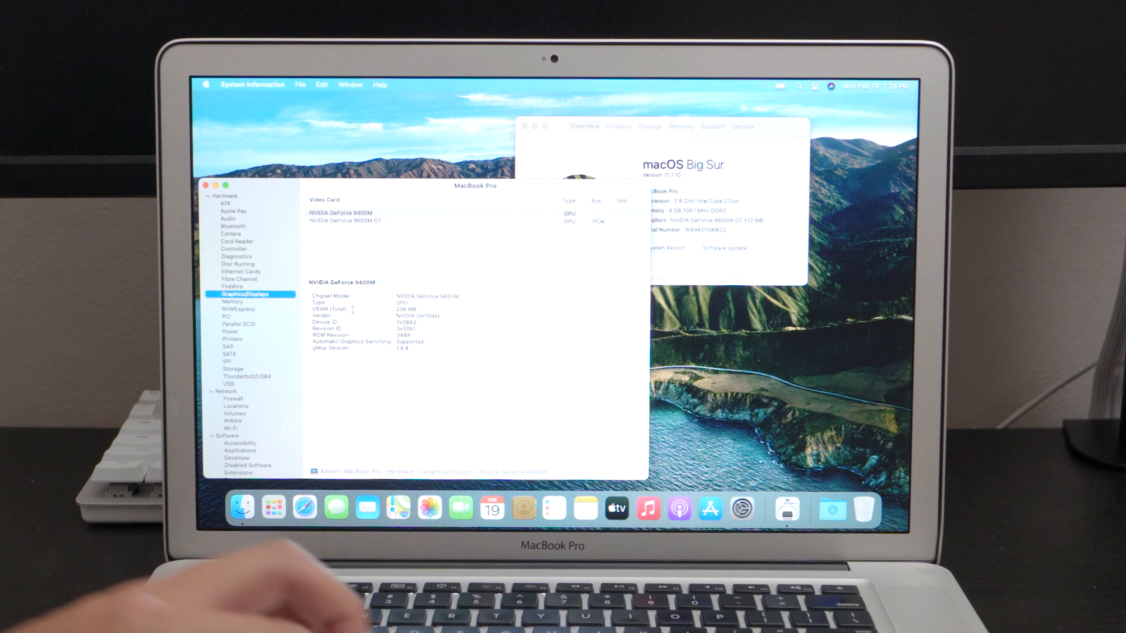
{"action": "left_click", "coordinate": [345, 220]}
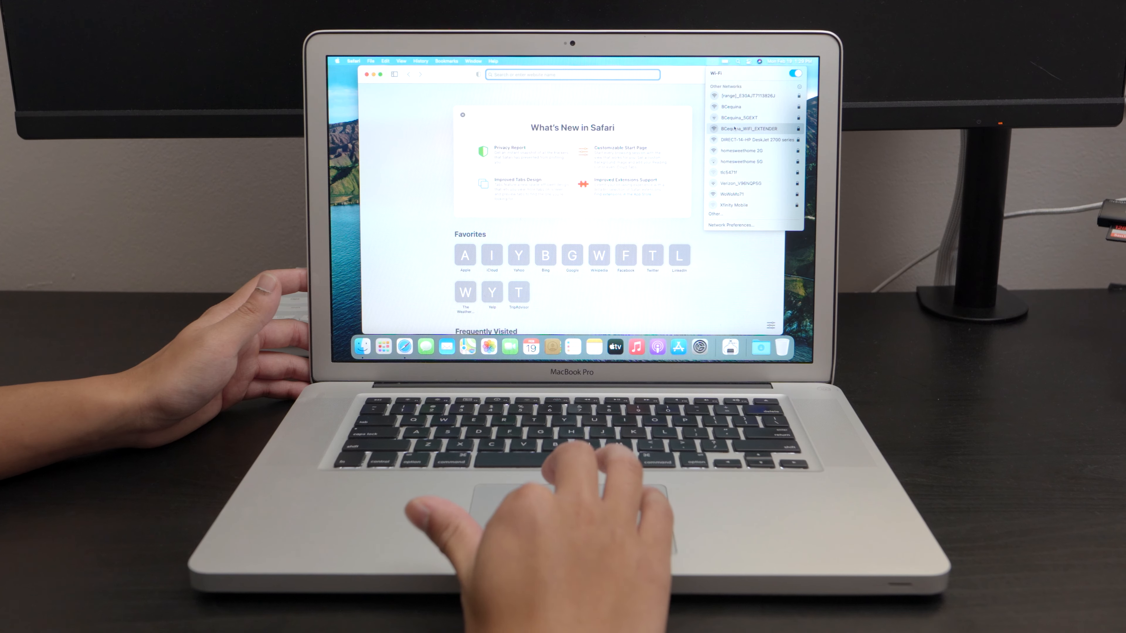
- Navigate to youtube.com from the address bar to load the YouTube home page
{"action": "left_click", "coordinate": [753, 128]}
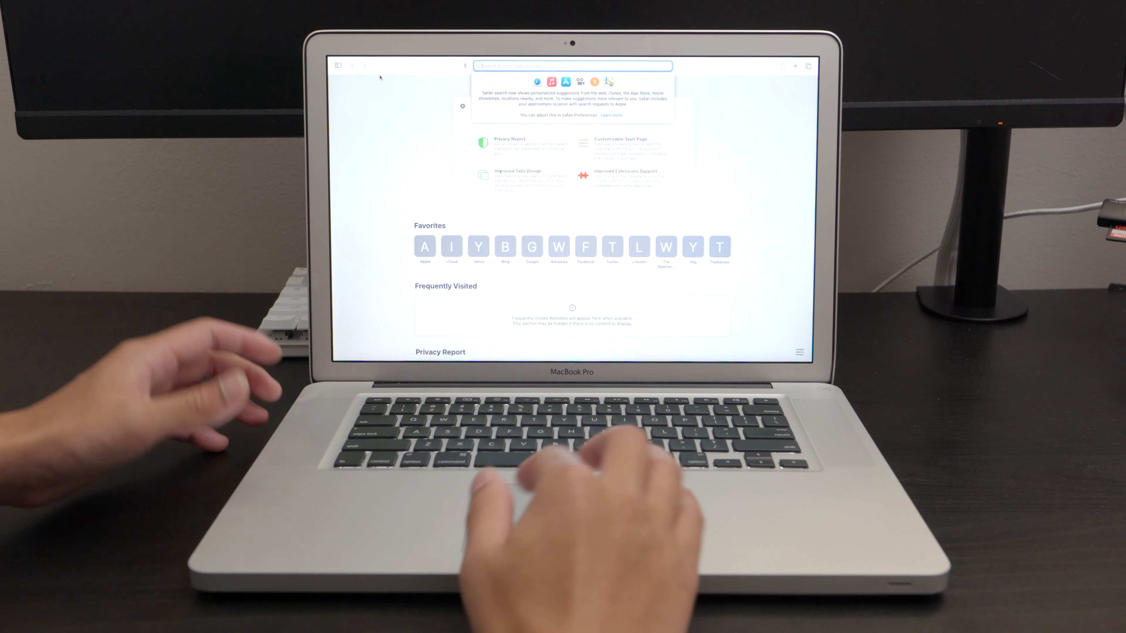
{"action": "type", "text": "yt"}
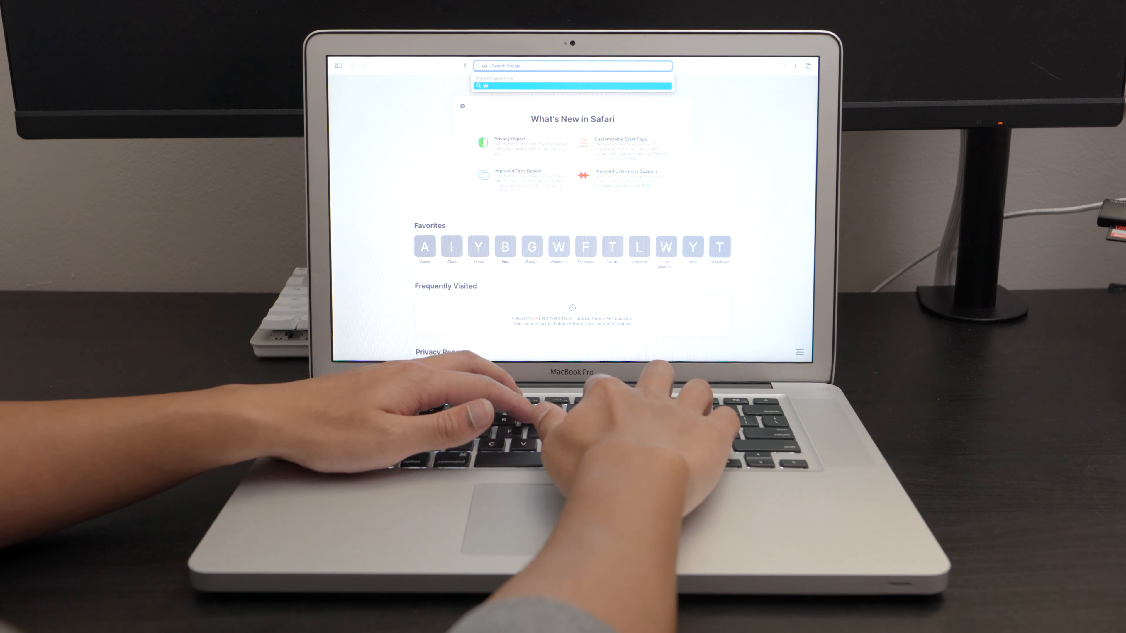
{"action": "type", "text": "youtube.com"}
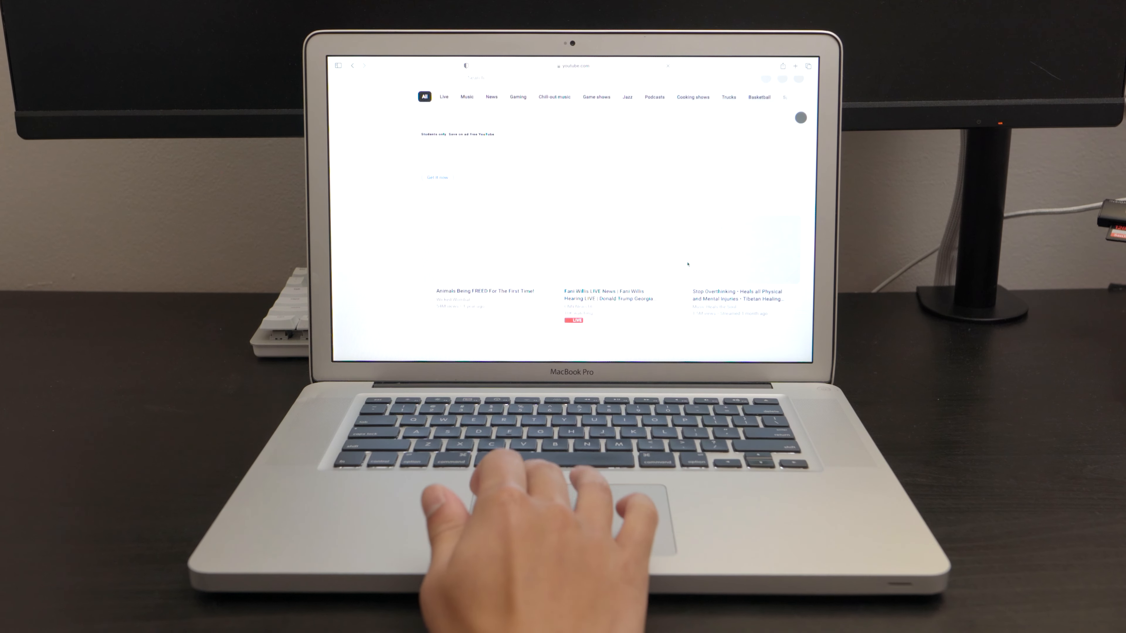
- Browse the YouTube home feed and start the Italy 4K Ultra HD nature video
{"action": "scroll", "scroll_direction": "down", "scroll_amount": 3}
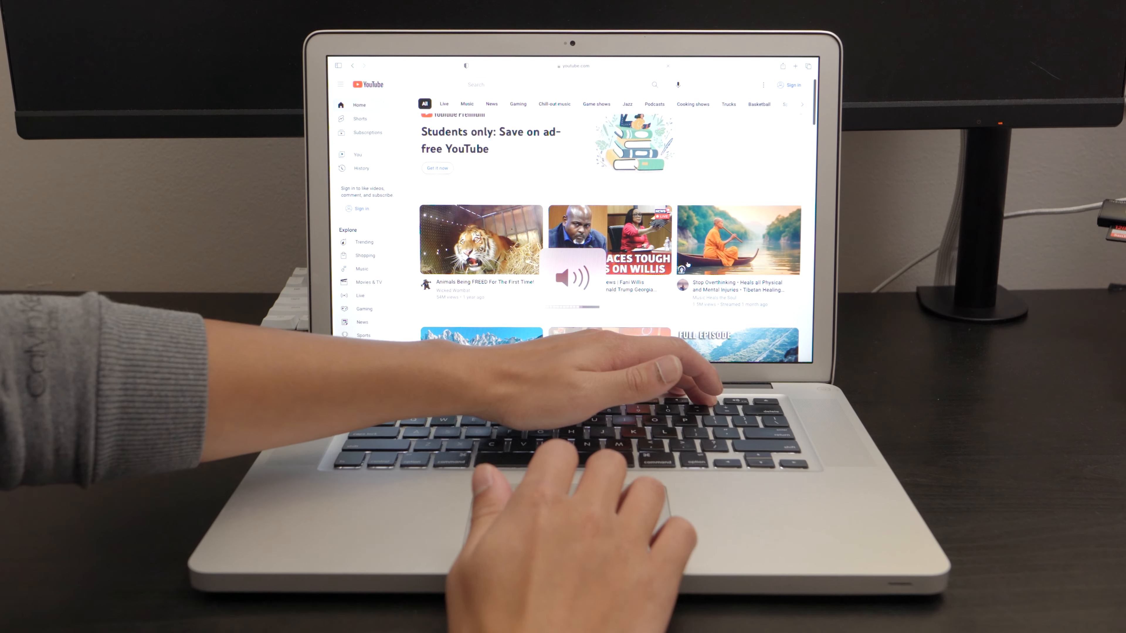
{"action": "scroll", "scroll_direction": "down", "scroll_amount": 3}
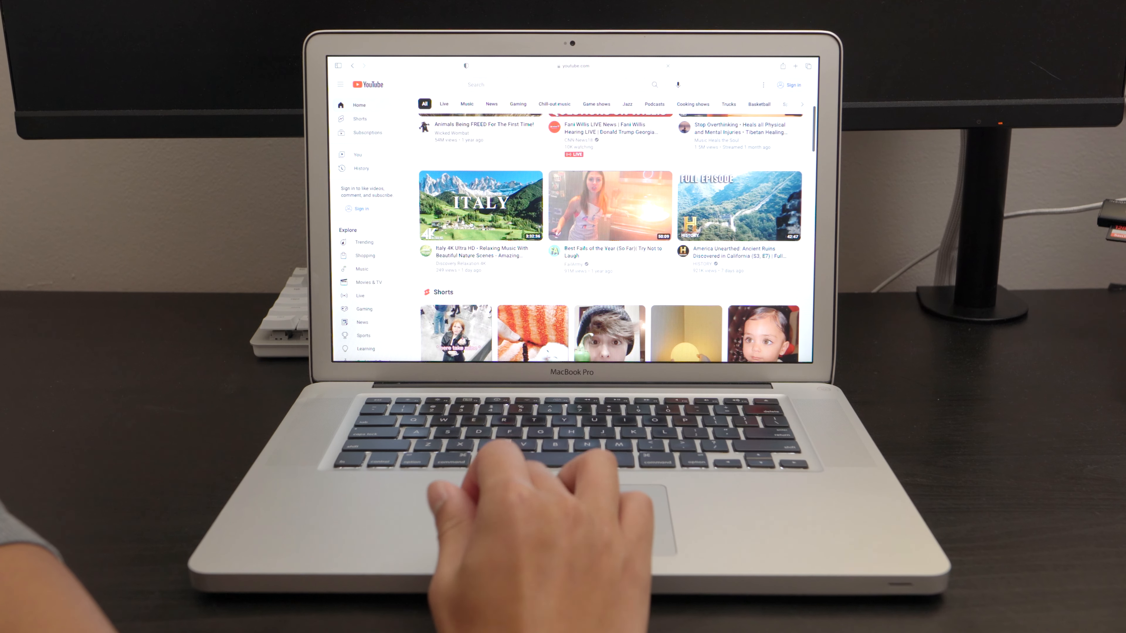
{"action": "left_click", "coordinate": [480, 205]}
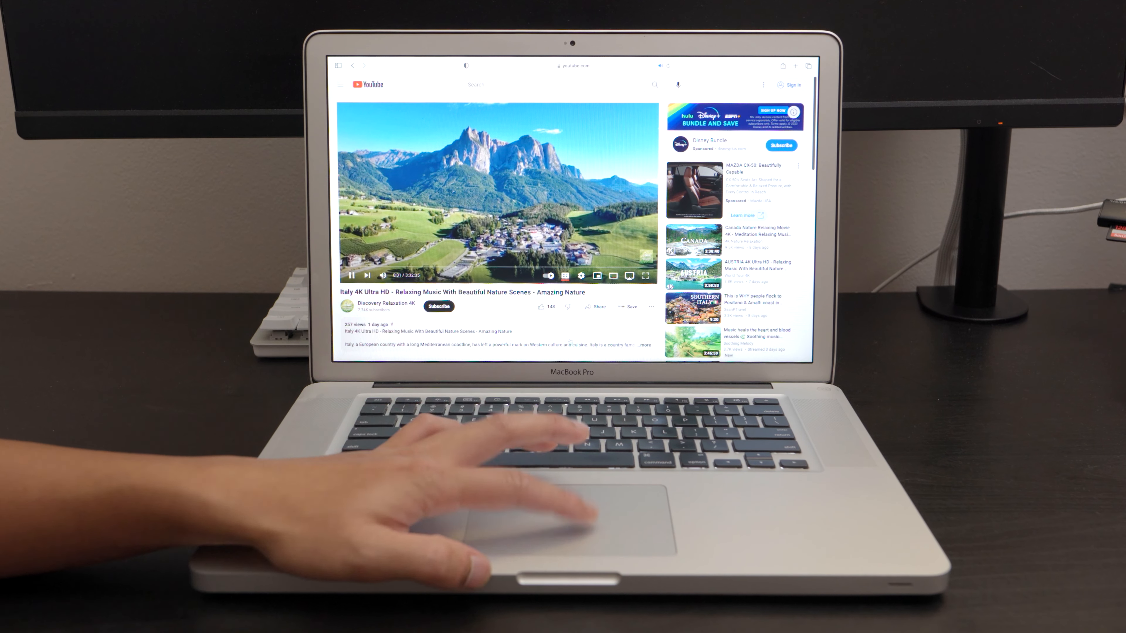
- Check the video's Quality options in player settings, then relaunch Safari after quitting
{"action": "left_click", "coordinate": [581, 275]}
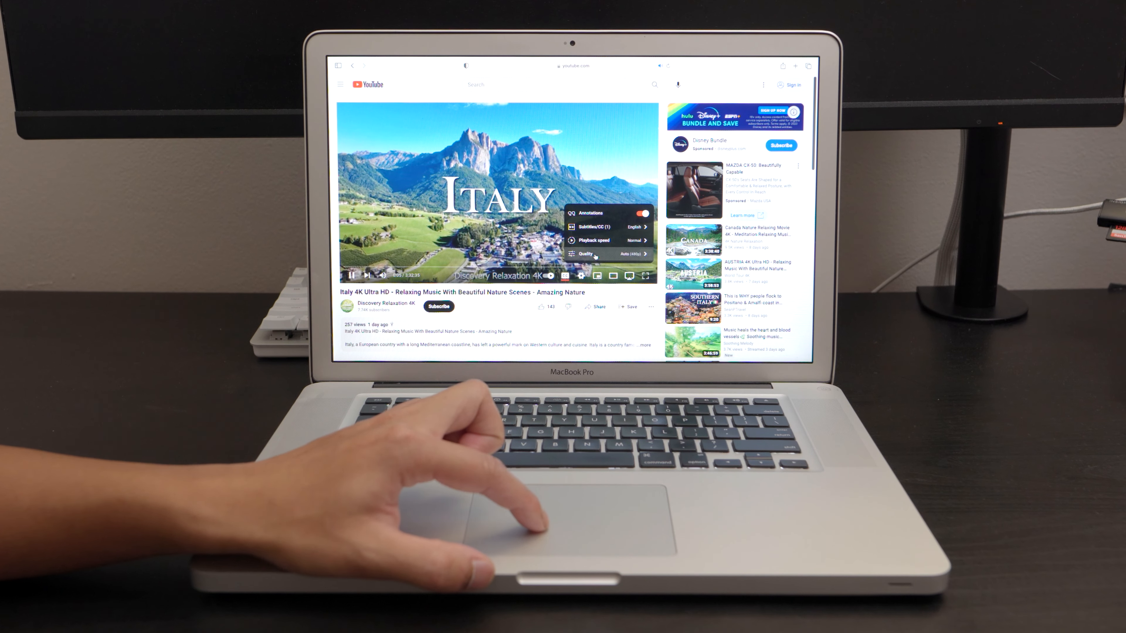
{"action": "left_click", "coordinate": [586, 253]}
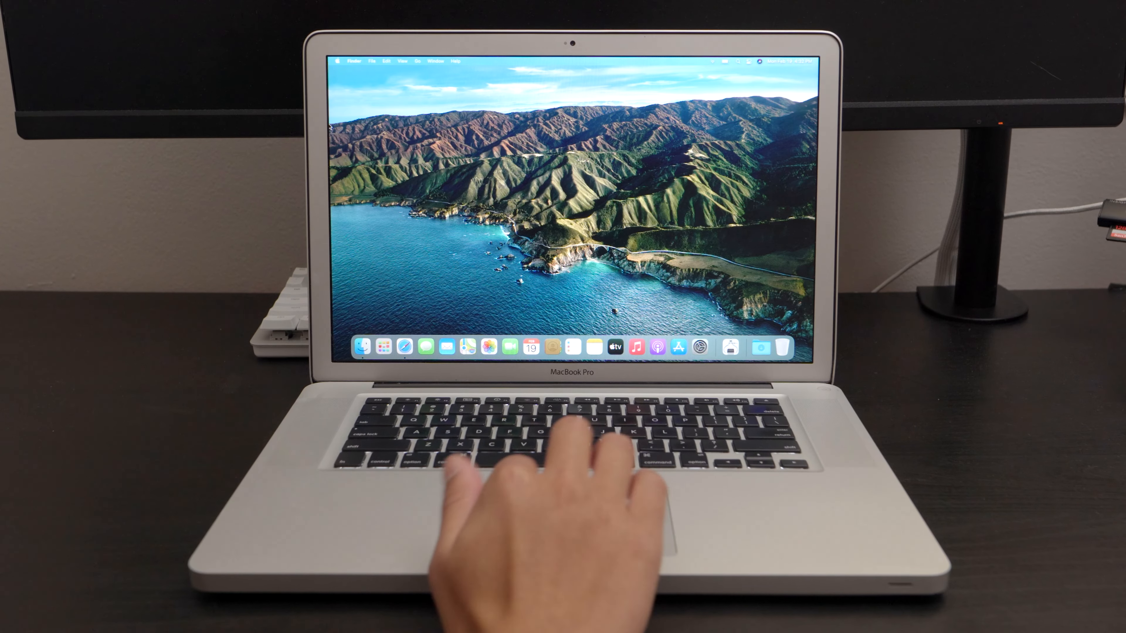
{"action": "left_click", "coordinate": [338, 61]}
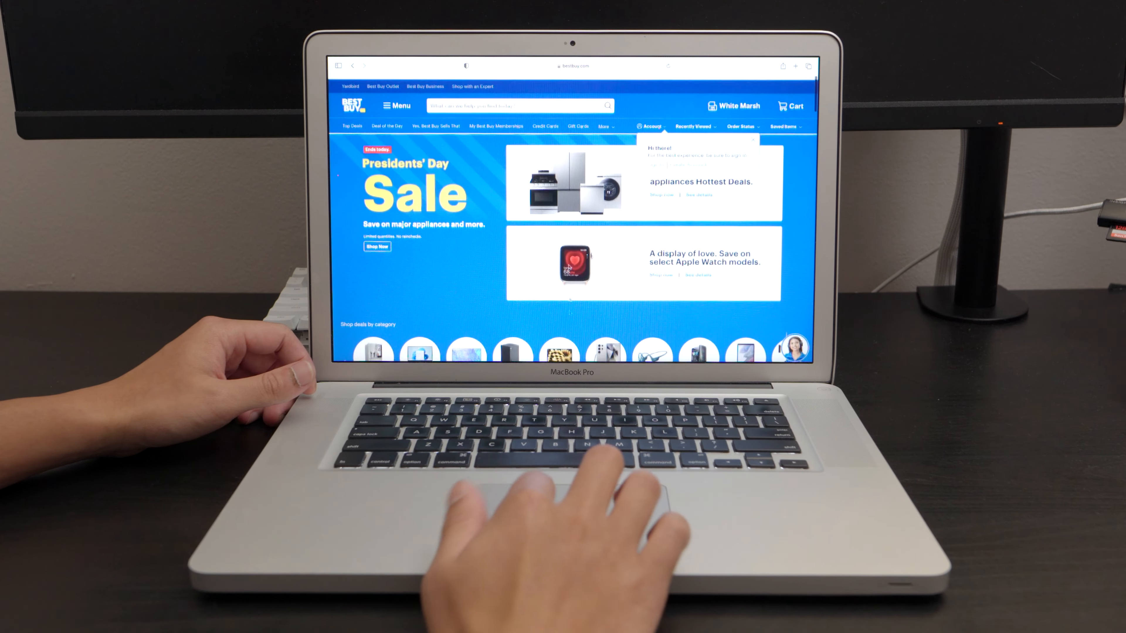
- Navigate from Best Buy's Presidents' Day page to abcnews.go.com
{"action": "type", "text": "abcnews.go"}
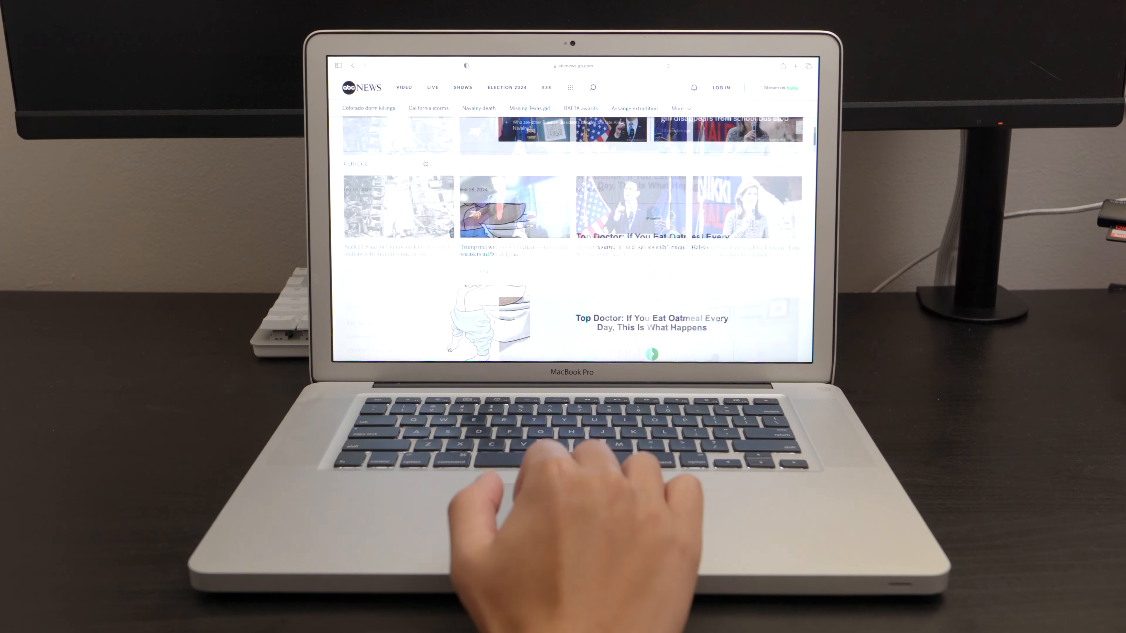
- Browse the ABC News stories before heading to apple.com
{"action": "scroll", "scroll_direction": "down", "scroll_amount": 3}
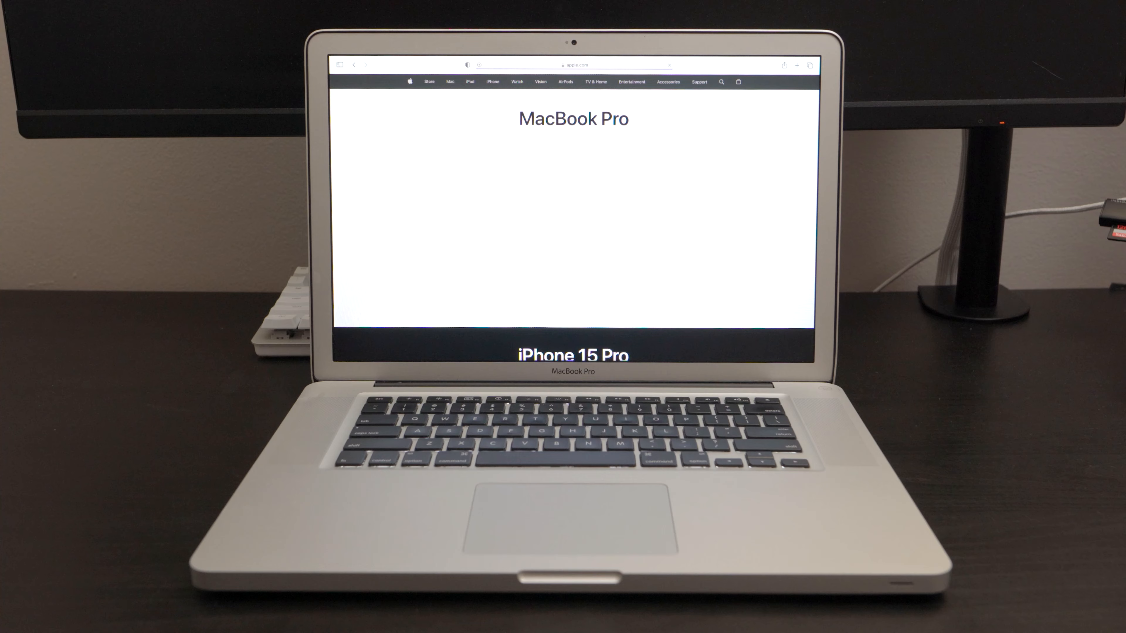
- View the iPhone 15 Pro Buy page on apple.com, quit Safari, and bring up the Apple menu's shut-down options
{"action": "scroll", "scroll_direction": "down", "scroll_amount": 3}
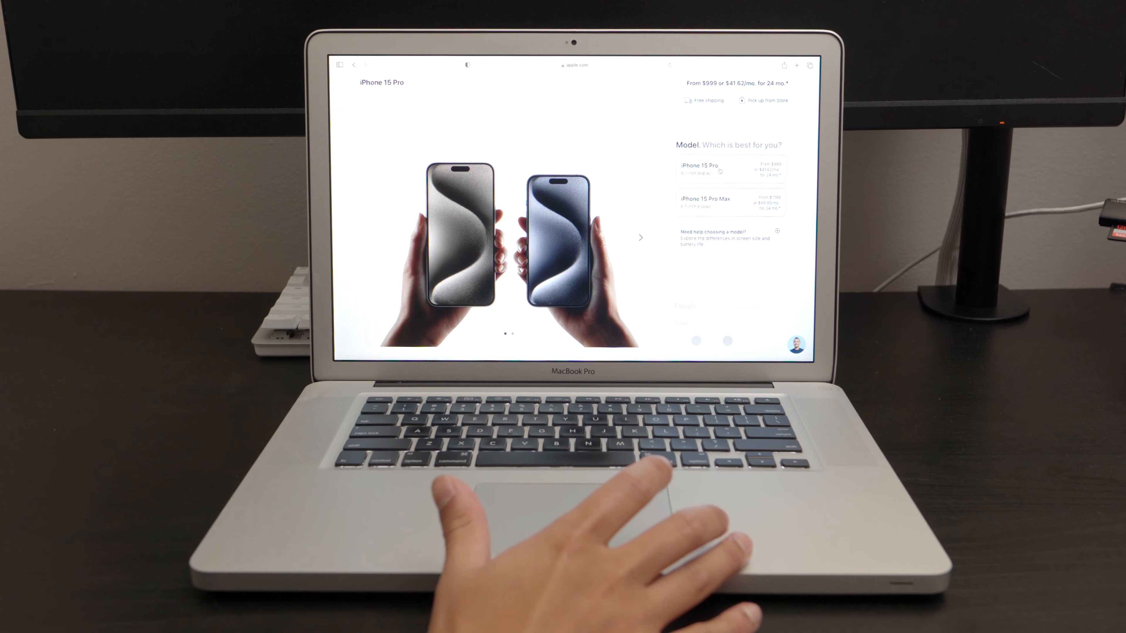
{"action": "left_click", "coordinate": [726, 207]}
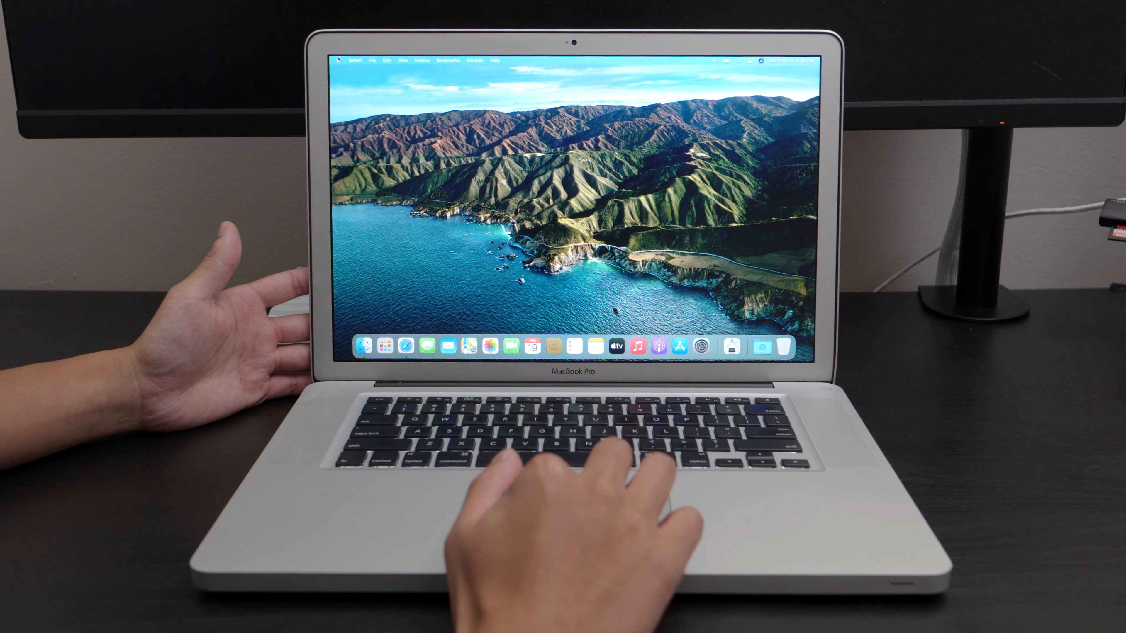
{"action": "left_click", "coordinate": [338, 60]}
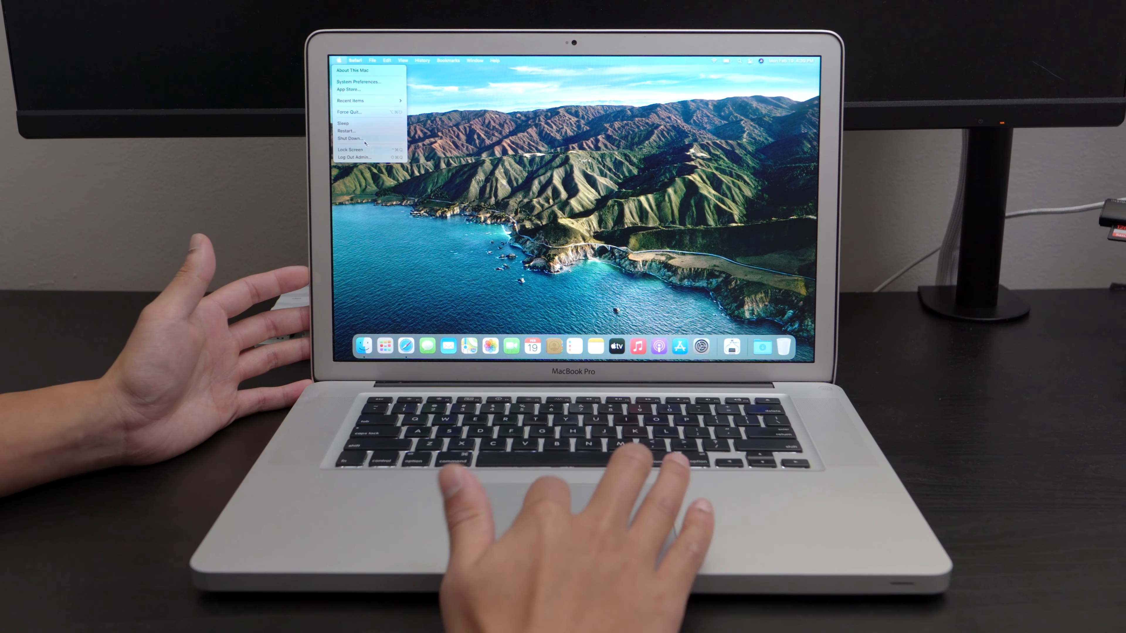